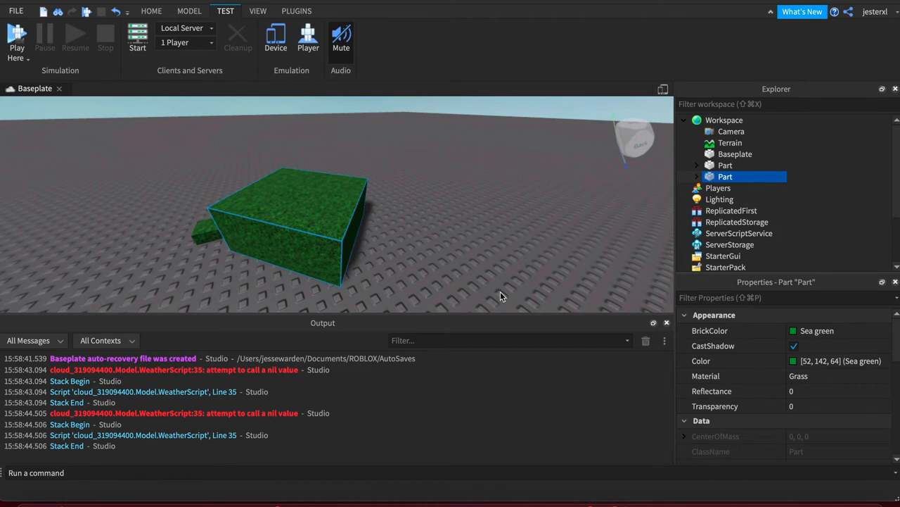
{"action": "mouse_move", "coordinate": [745, 125]}
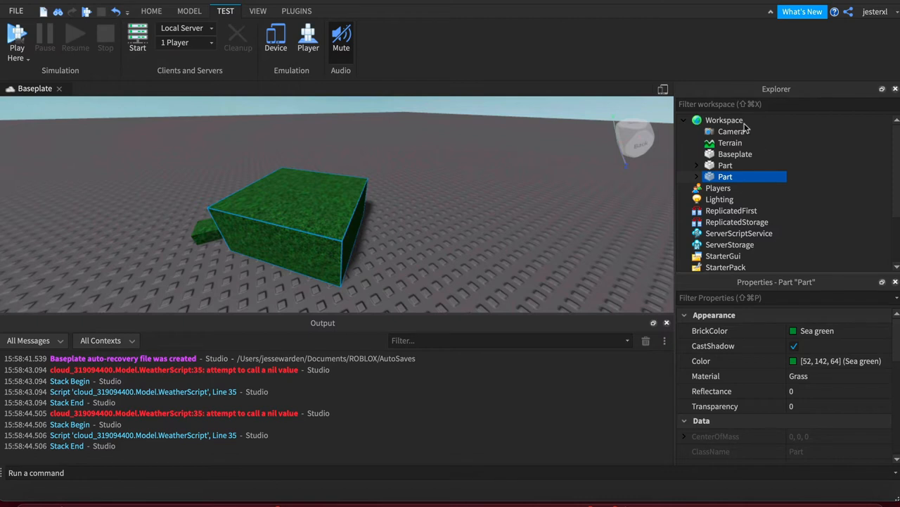
{"action": "mouse_move", "coordinate": [720, 114]}
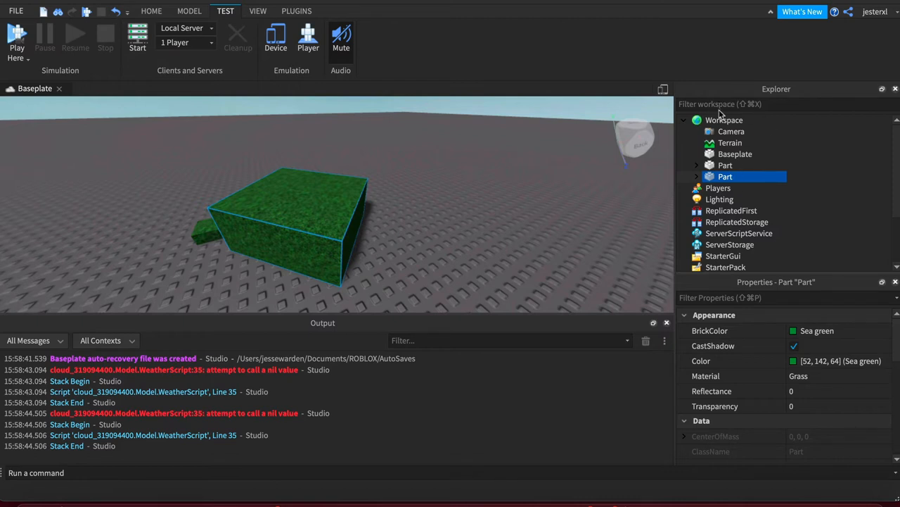
{"action": "mouse_move", "coordinate": [758, 192]}
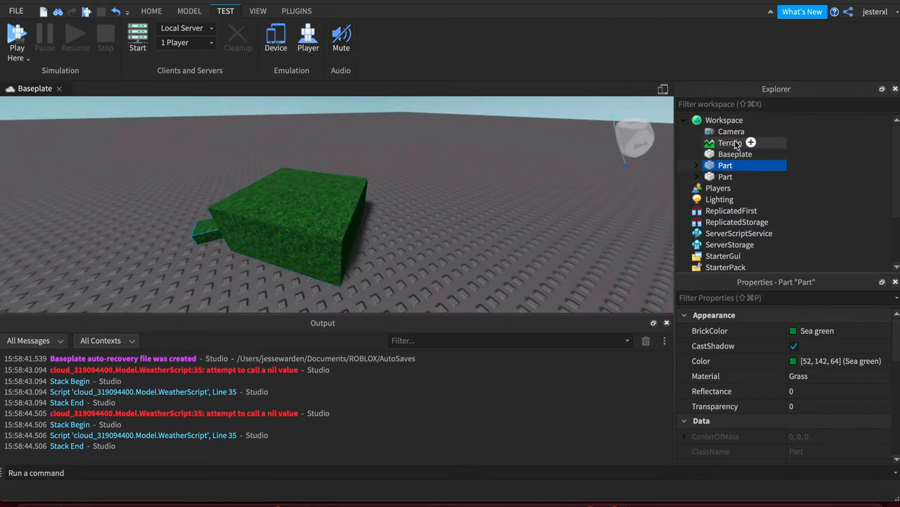
{"action": "mouse_move", "coordinate": [731, 176]}
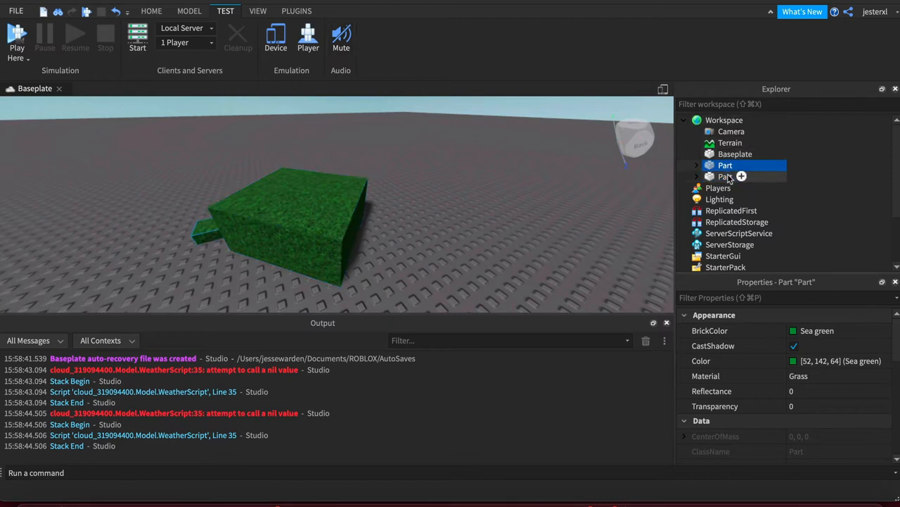
Drag the large grass Part onto the small Part in the Explorer, creating a Weld.
{"action": "left_click", "coordinate": [724, 176]}
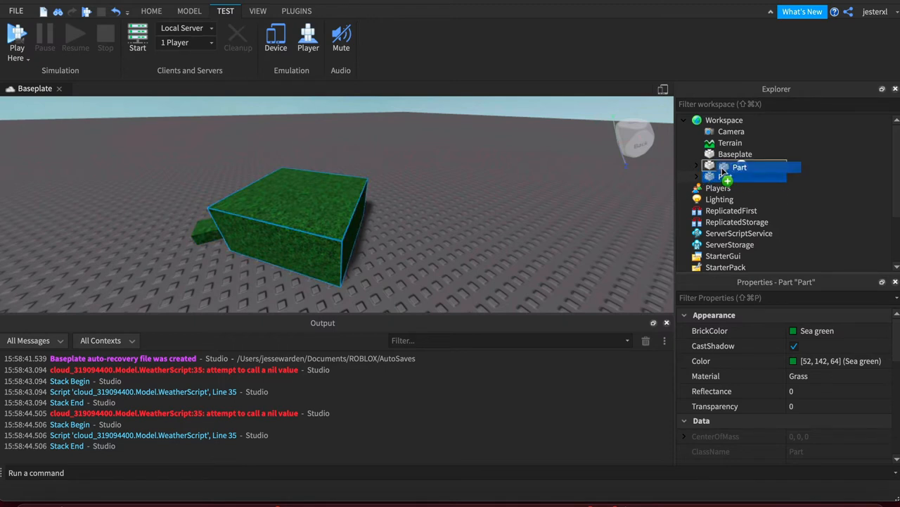
{"action": "left_click", "coordinate": [696, 165]}
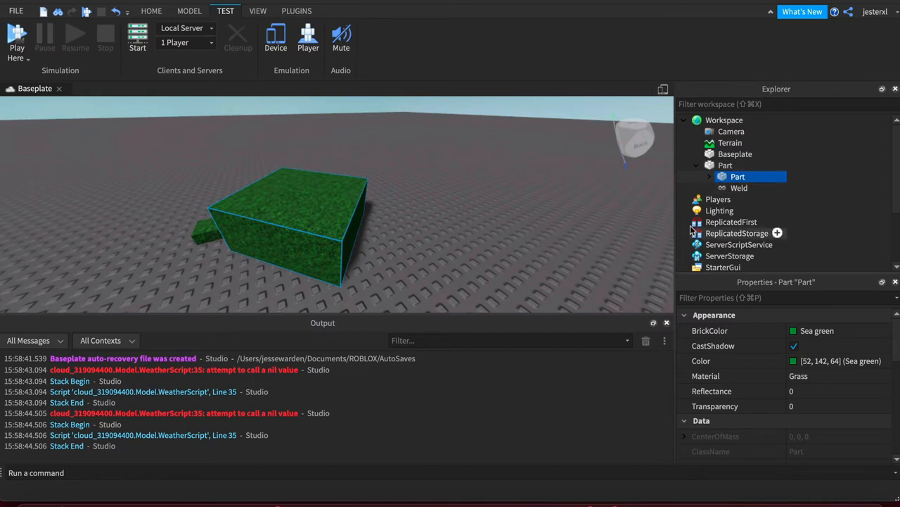
{"action": "left_click", "coordinate": [392, 243]}
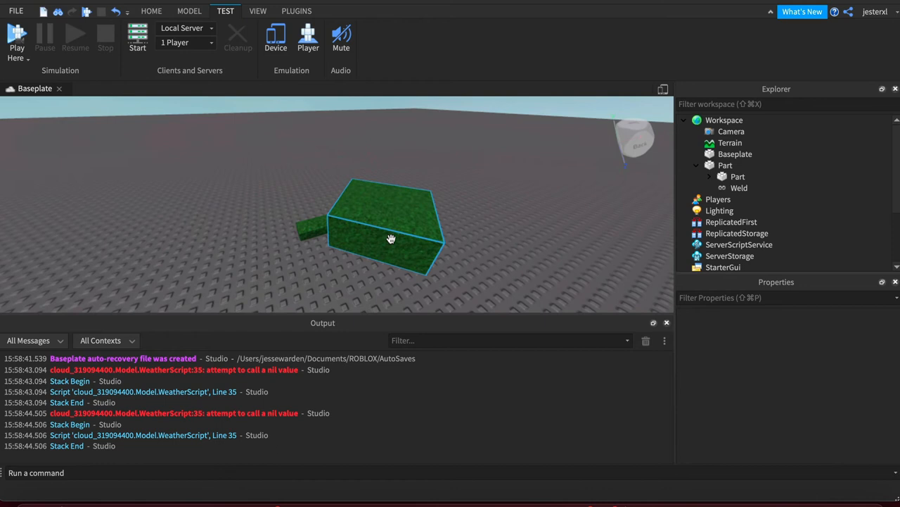
{"action": "left_click", "coordinate": [737, 176]}
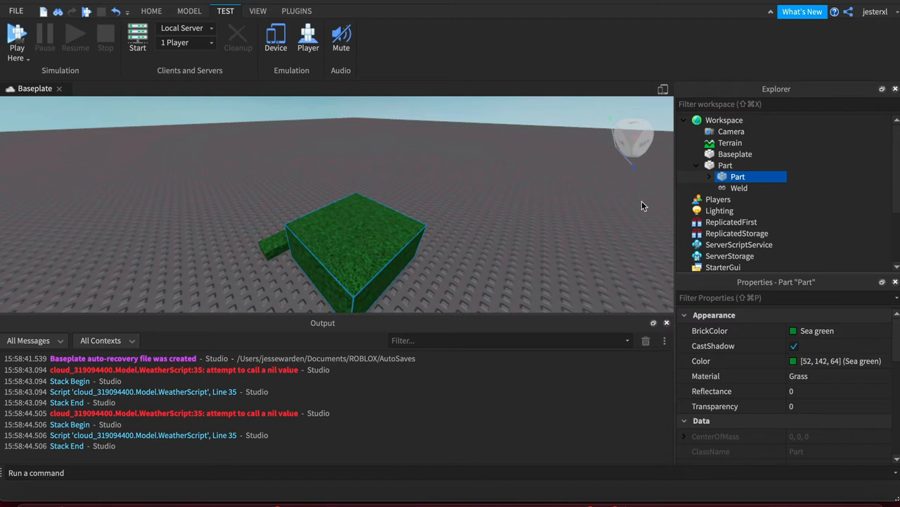
{"action": "left_click", "coordinate": [725, 165]}
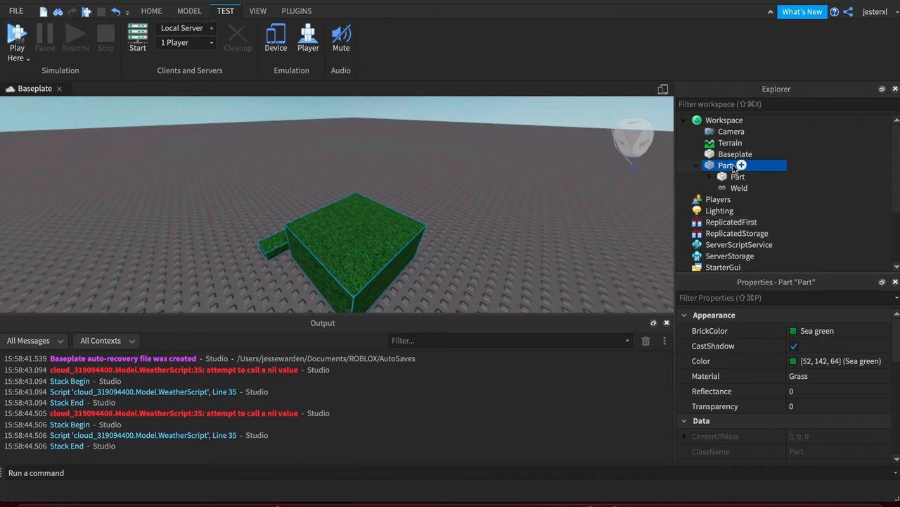
{"action": "left_click", "coordinate": [738, 177]}
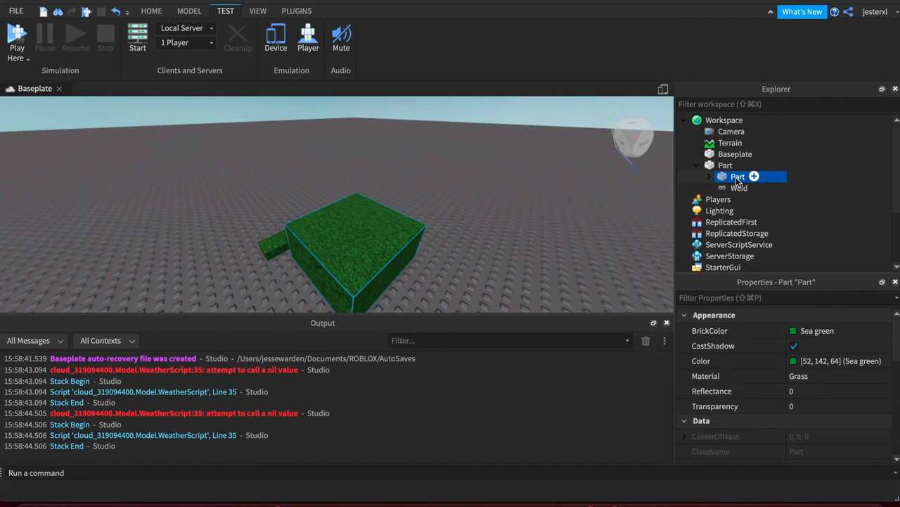
{"action": "left_click", "coordinate": [726, 165]}
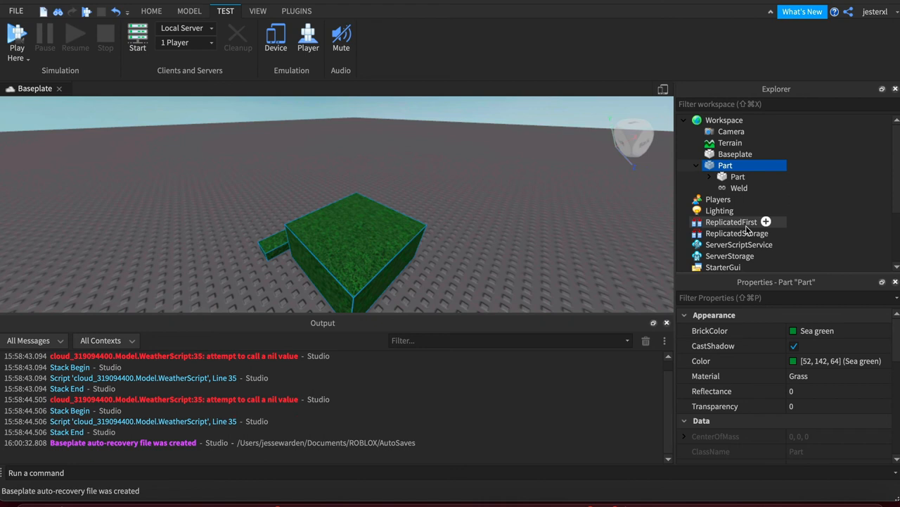
{"action": "left_click", "coordinate": [737, 176]}
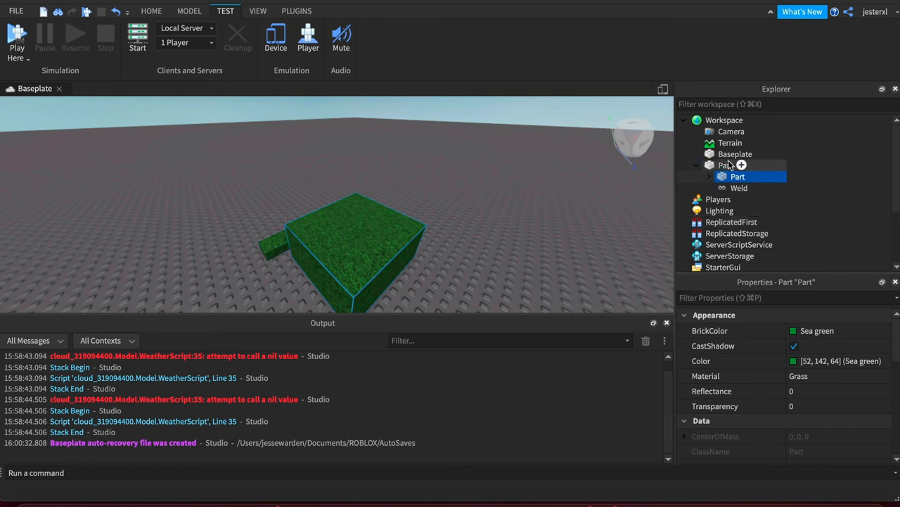
{"action": "left_click", "coordinate": [725, 165]}
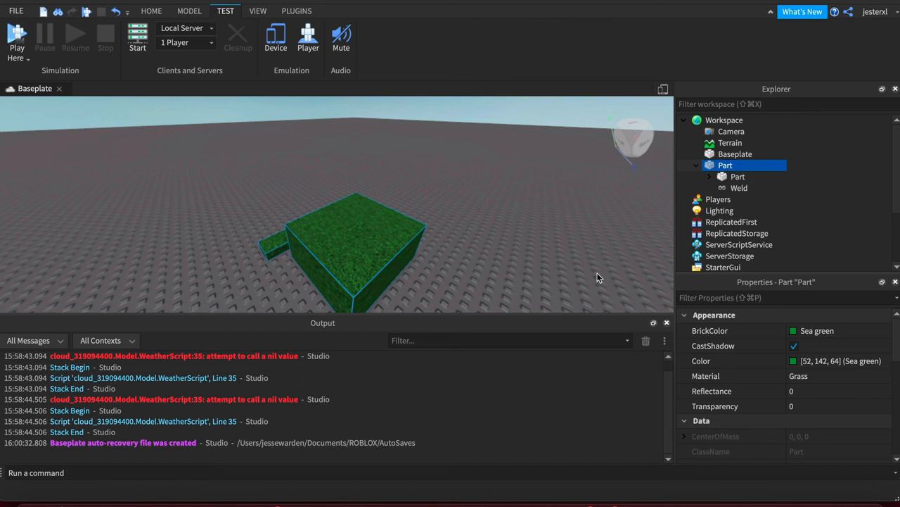
{"action": "left_click", "coordinate": [737, 176]}
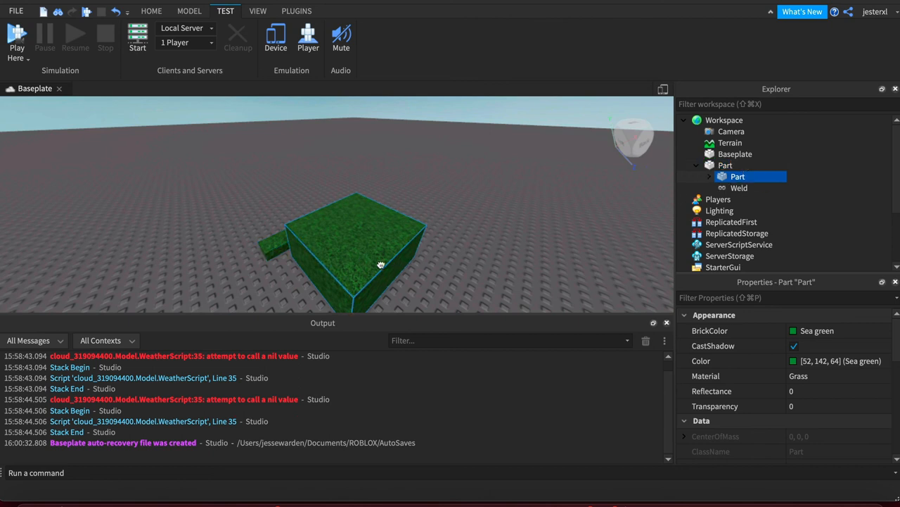